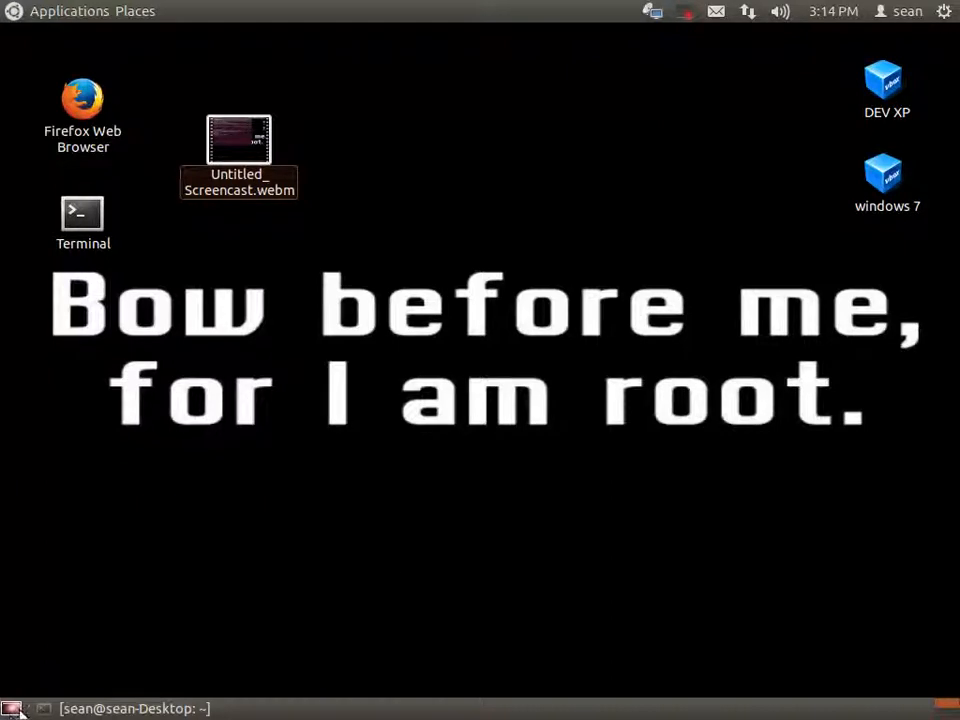
{"action": "mouse_move", "coordinate": [168, 617]}
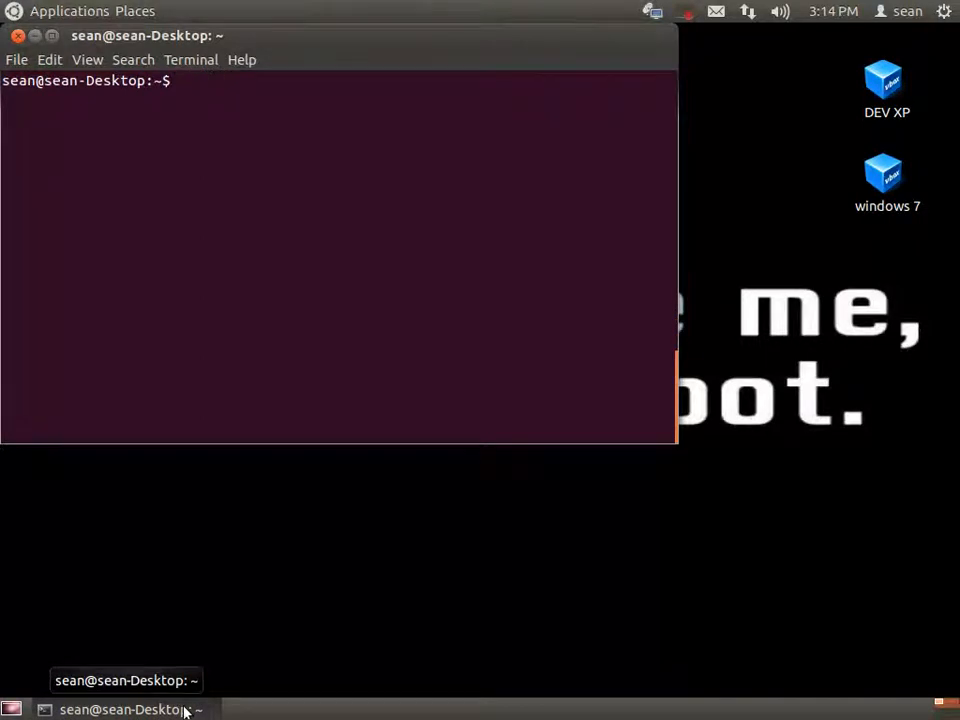
Step: Ping google.ca, stop it with Ctrl+C after a few replies, and clear the screen
{"action": "type", "text": "pi"}
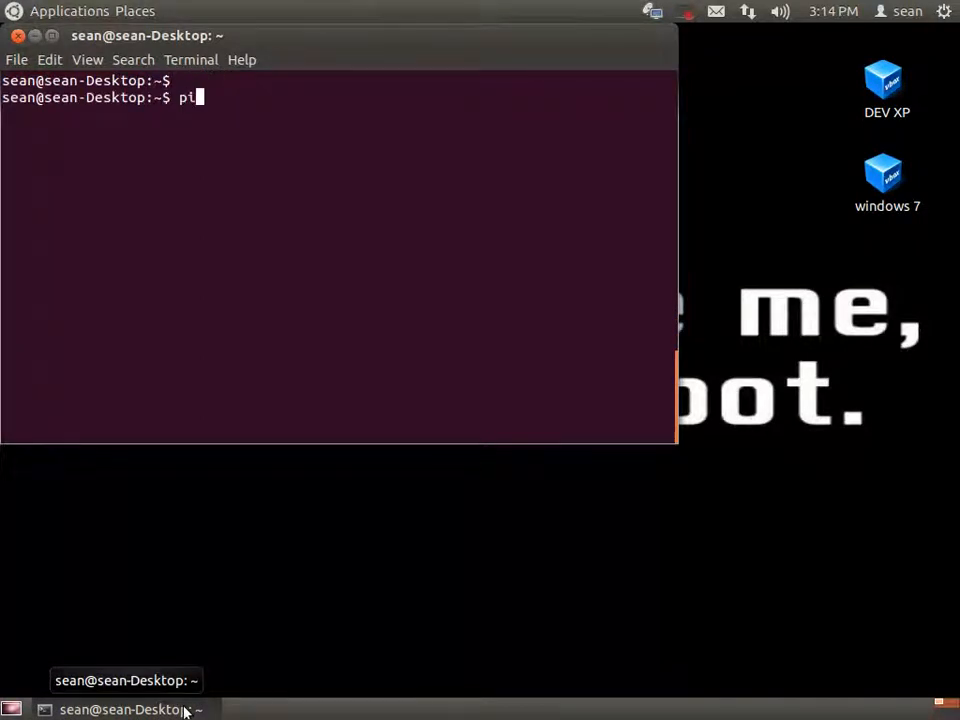
{"action": "type", "text": "ng google.ca"}
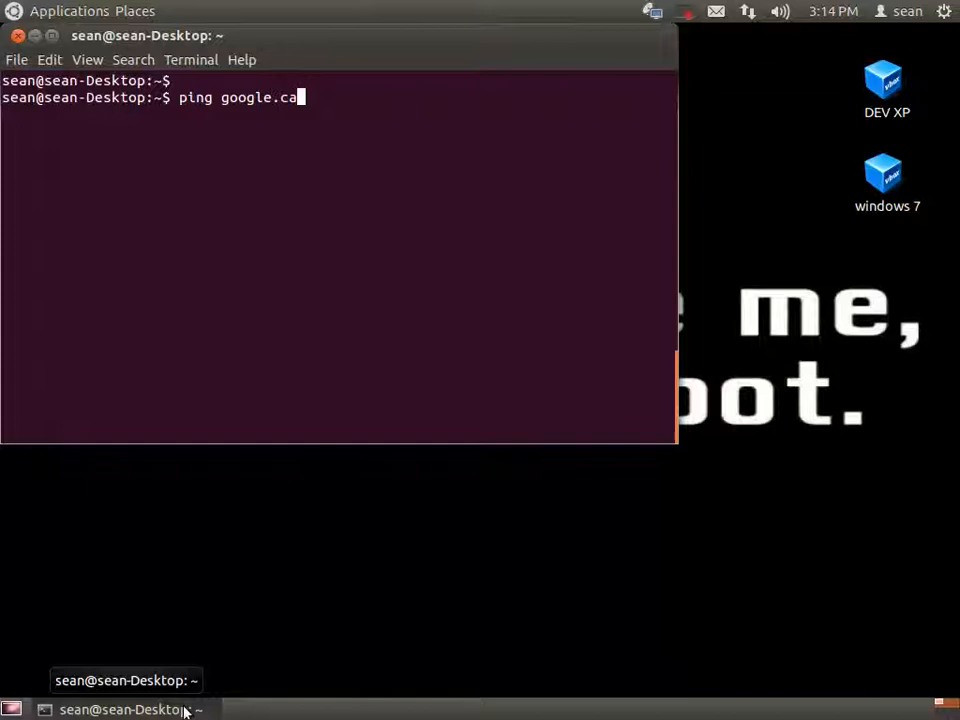
{"action": "key", "text": "Return"}
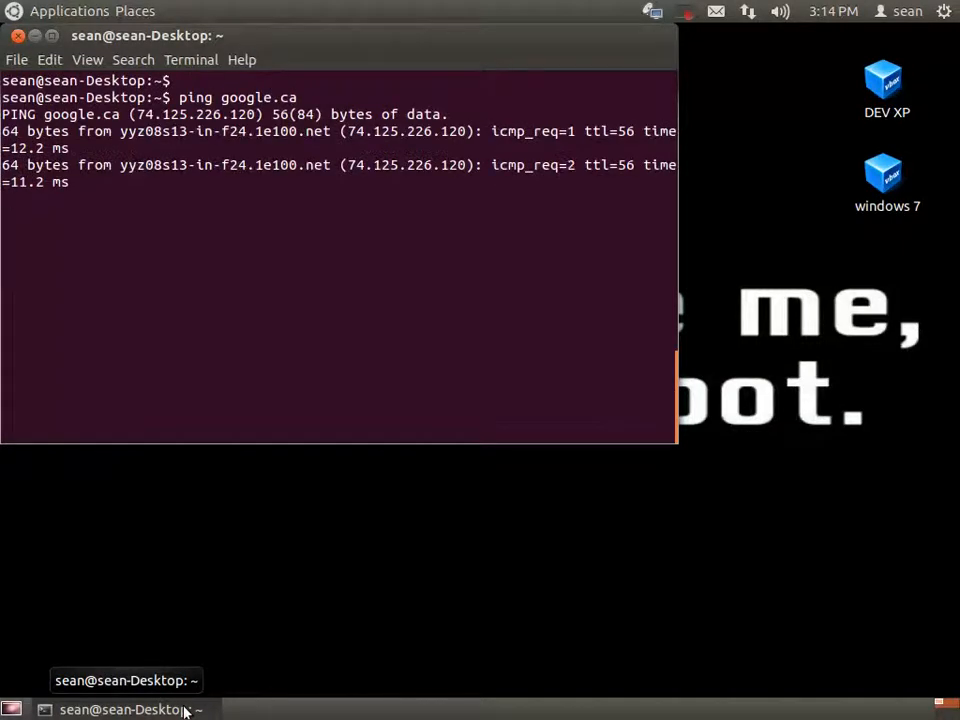
{"action": "key", "text": "ctrl+c"}
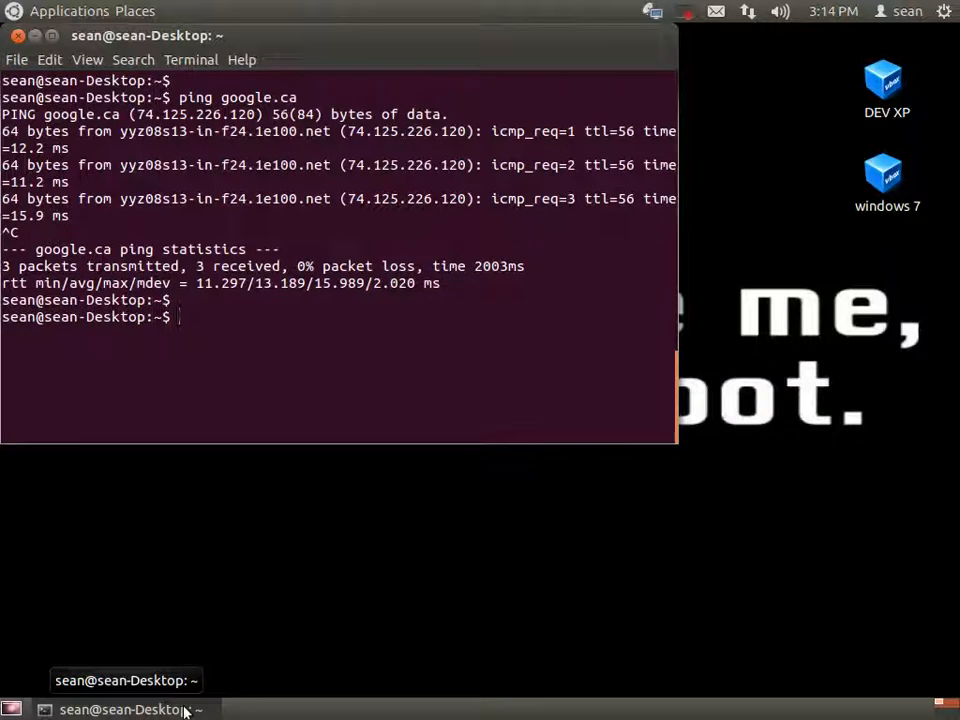
{"action": "type", "text": "c"}
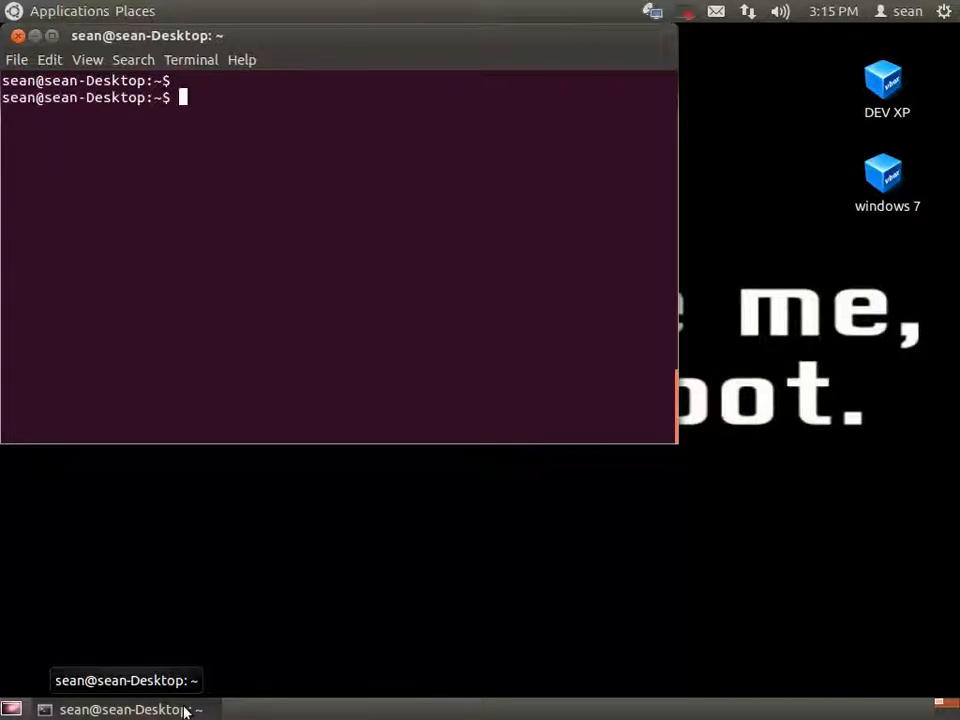
Step: Define the alias pg='ping google.ca' and return to a clean prompt
{"action": "type", "text": "alias"}
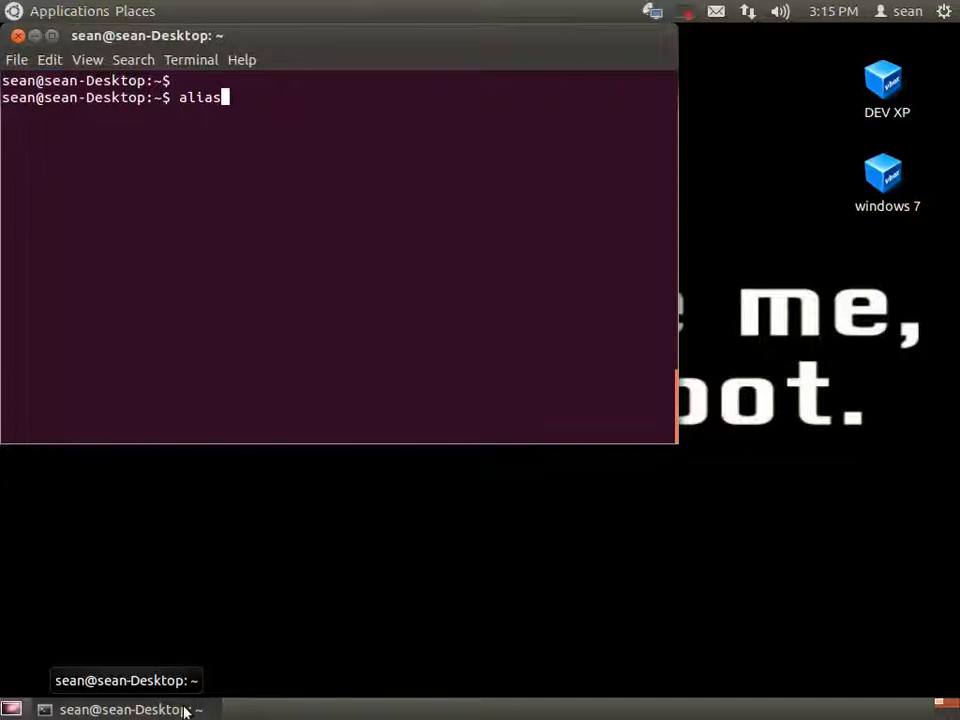
{"action": "key", "text": "space"}
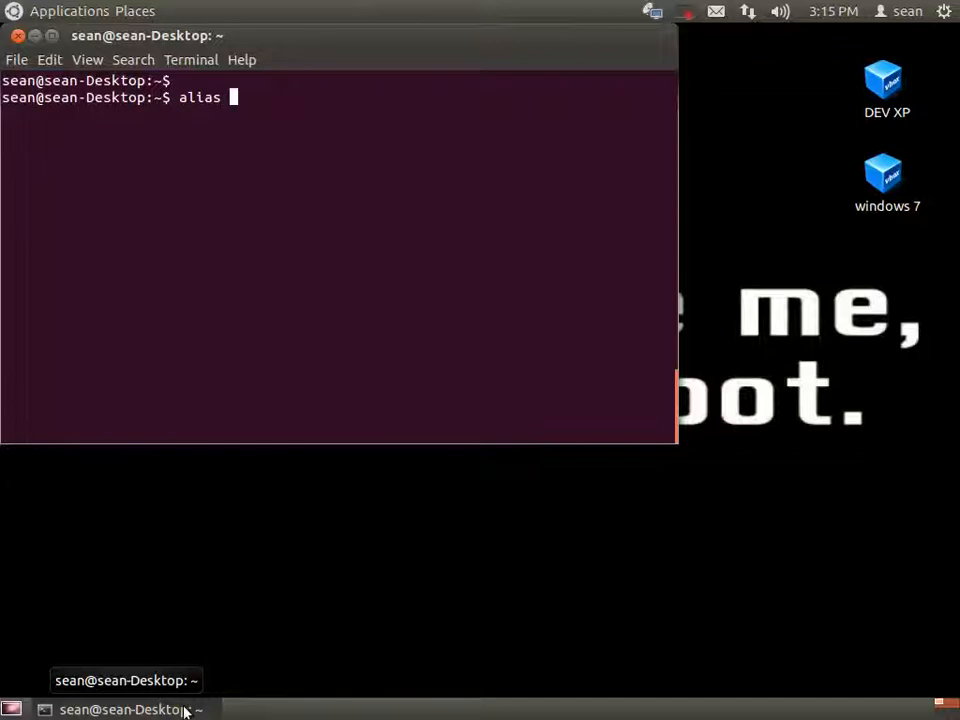
{"action": "type", "text": "pg"}
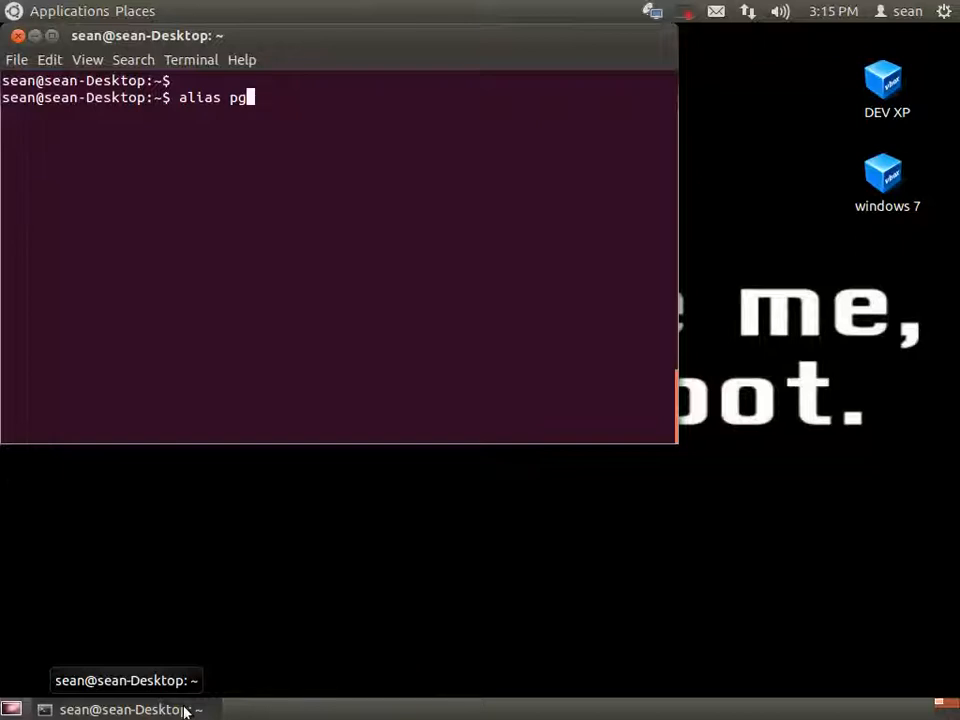
{"action": "type", "text": "="}
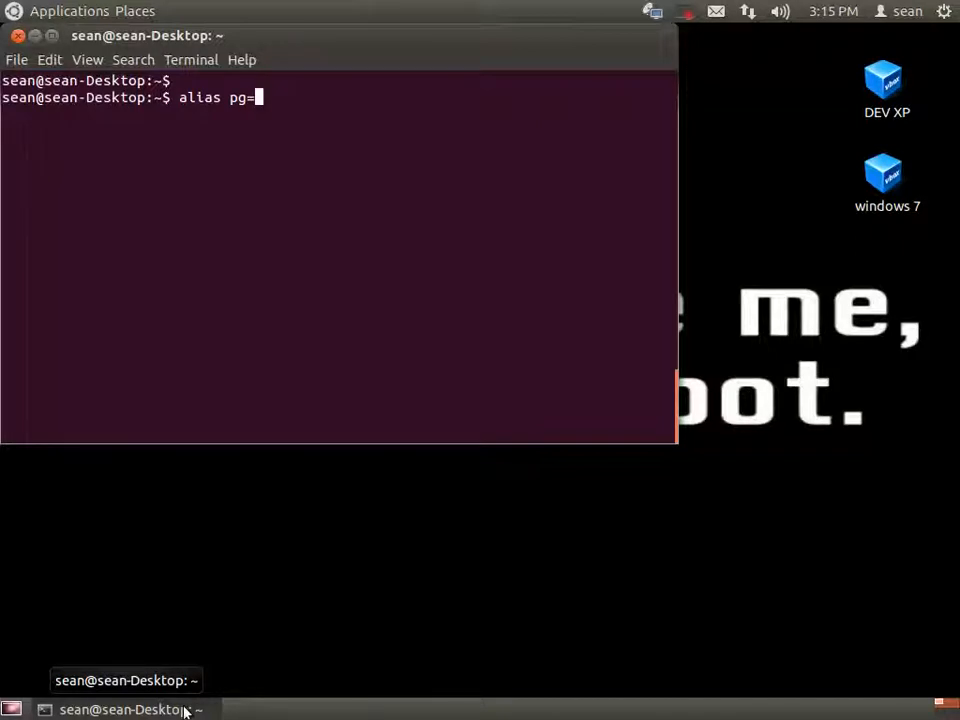
{"action": "type", "text": "'"}
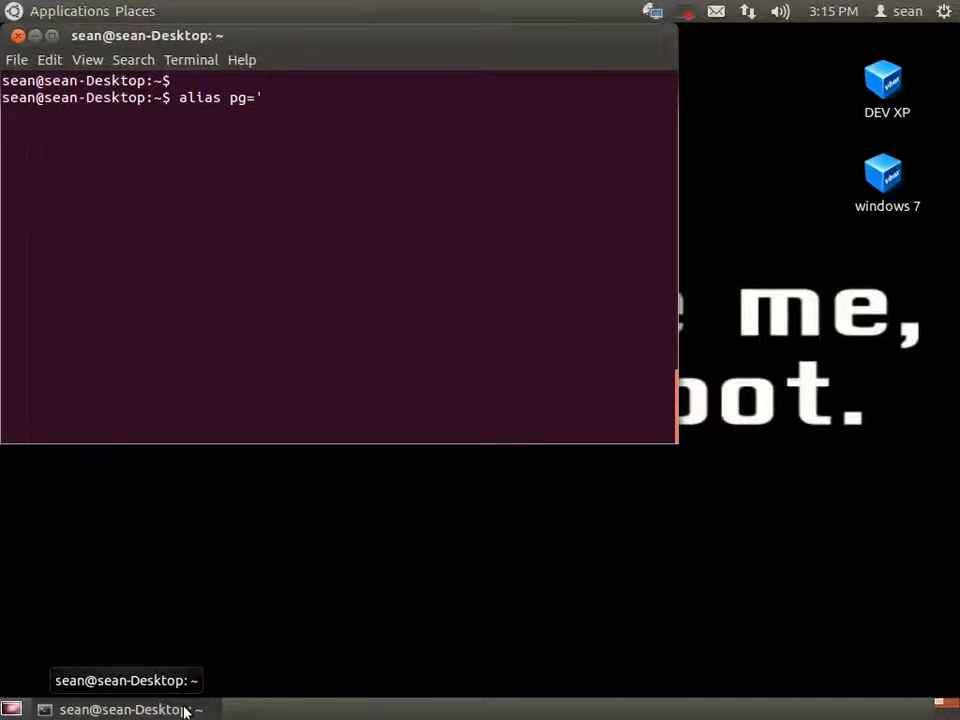
{"action": "type", "text": "p"}
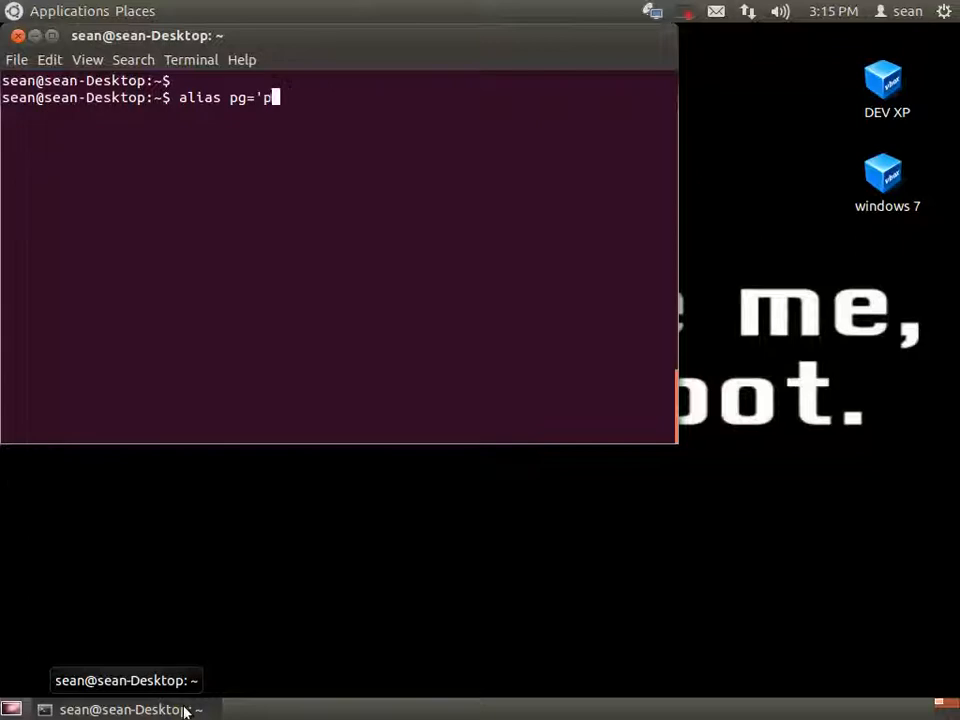
{"action": "type", "text": "ing google."}
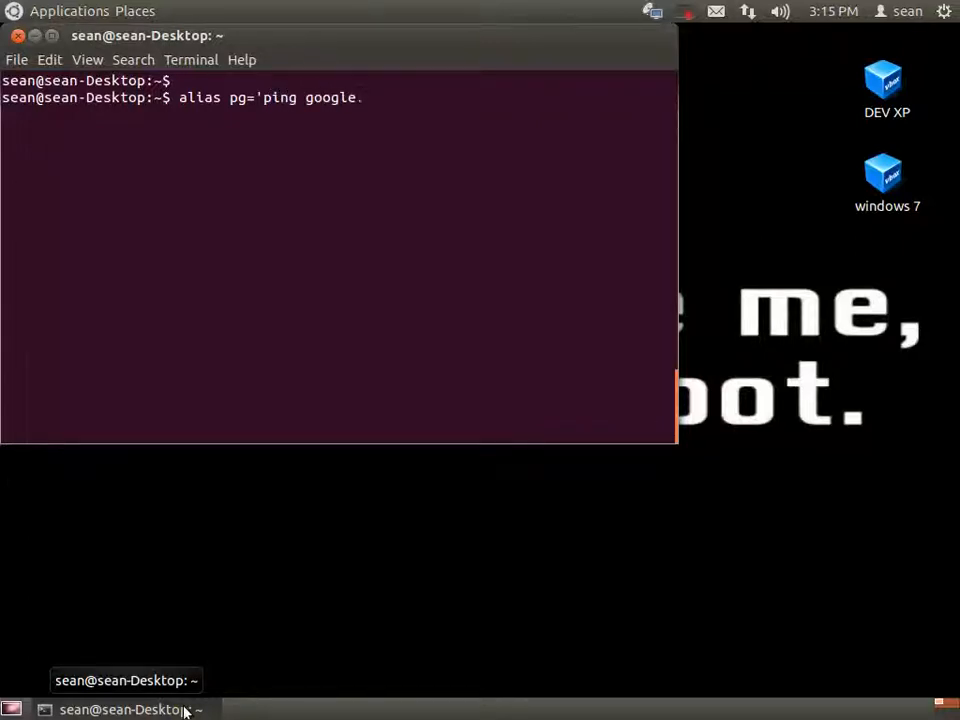
{"action": "type", "text": "ca"}
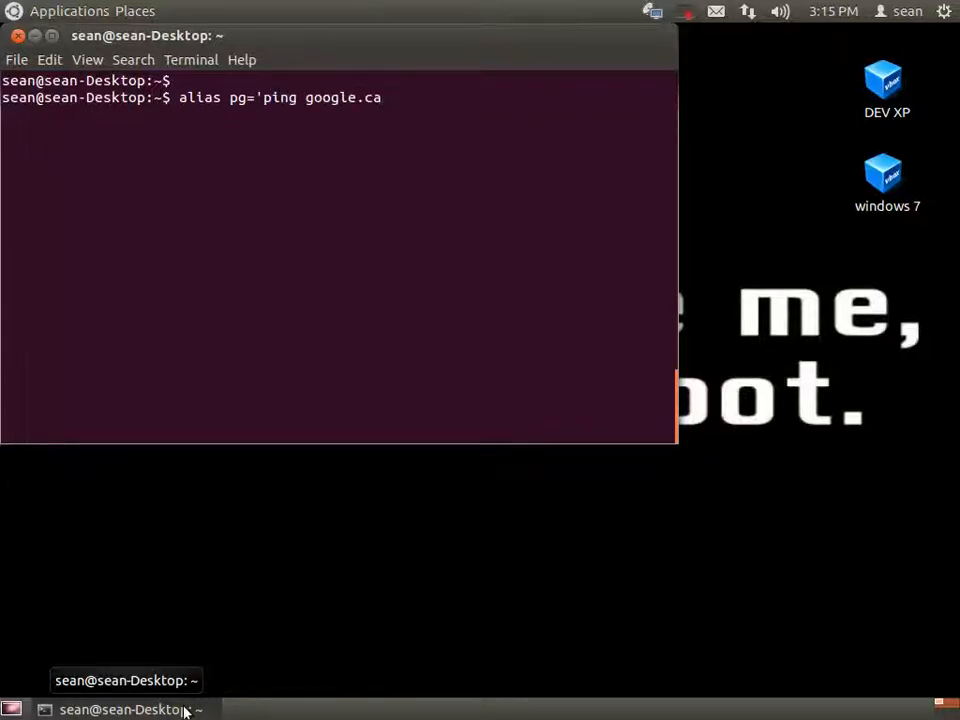
{"action": "type", "text": "'"}
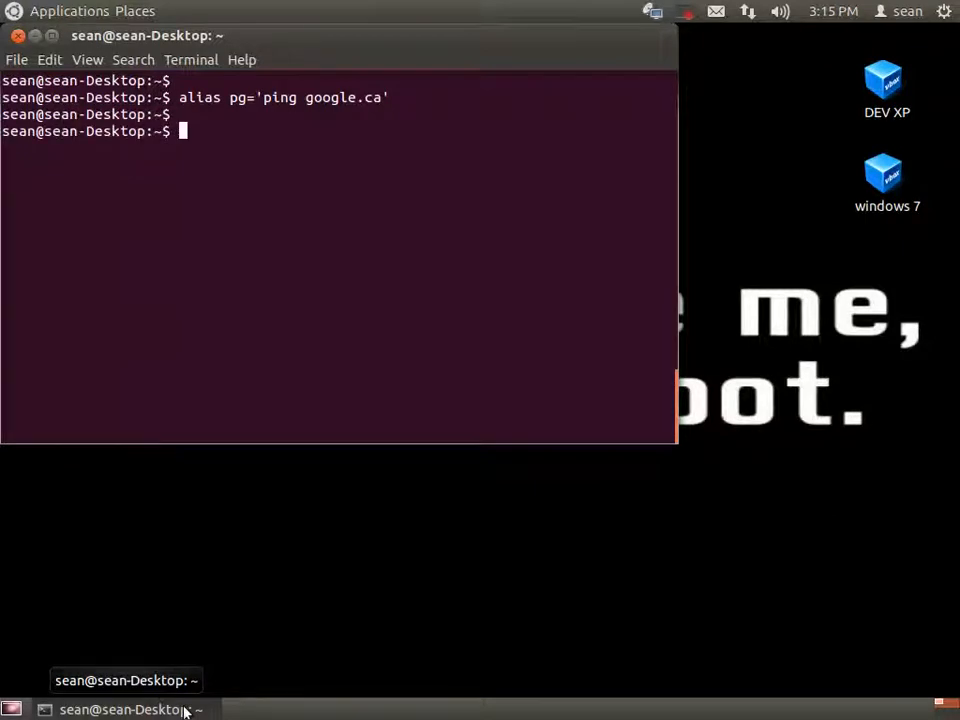
{"action": "type", "text": "pg"}
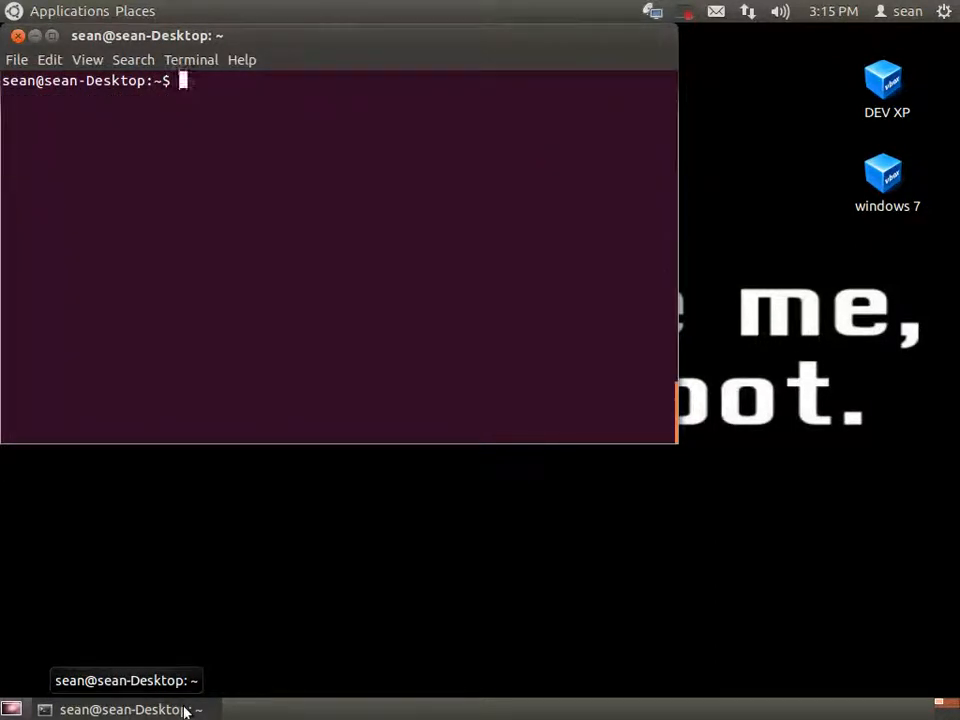
Step: Define the alias router='ssh 192.168.1.1' and clear the terminal
{"action": "type", "text": "alias"}
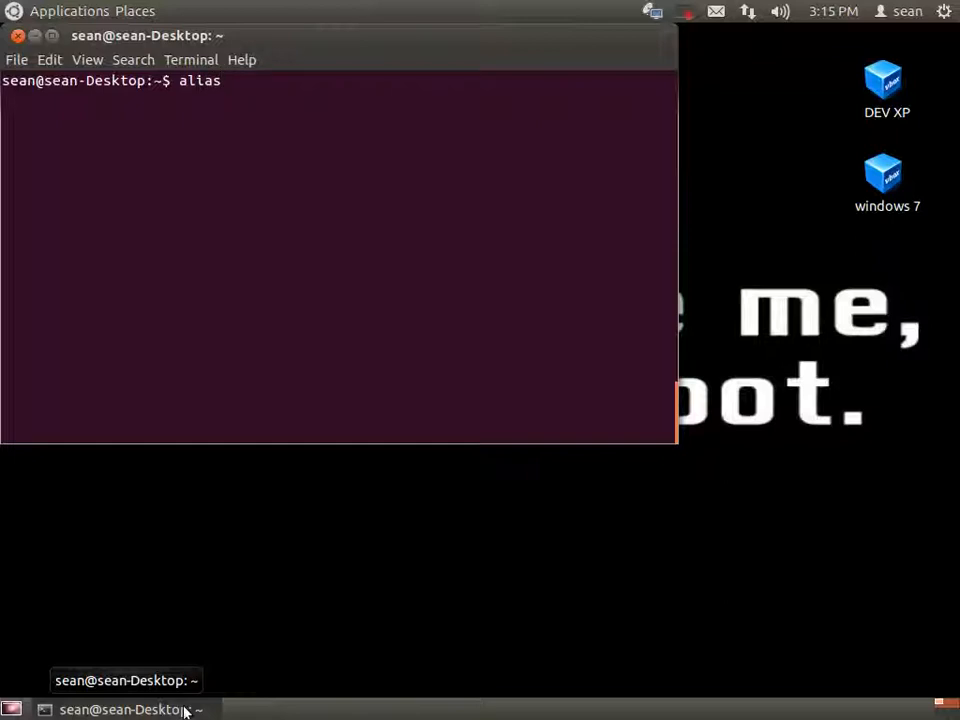
{"action": "type", "text": "ro"}
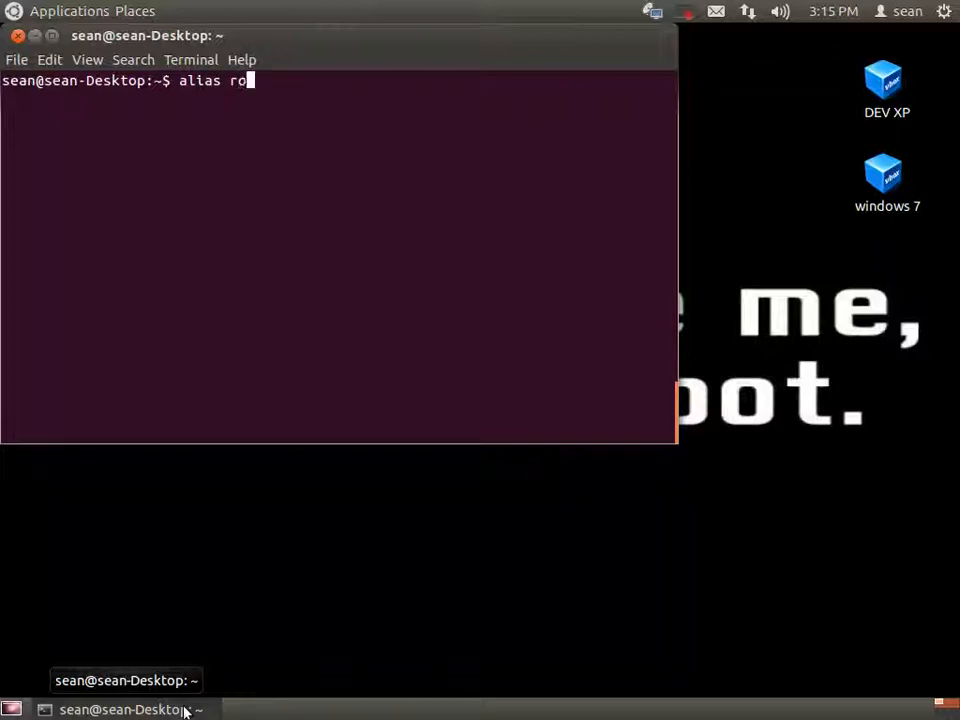
{"action": "type", "text": "uter"}
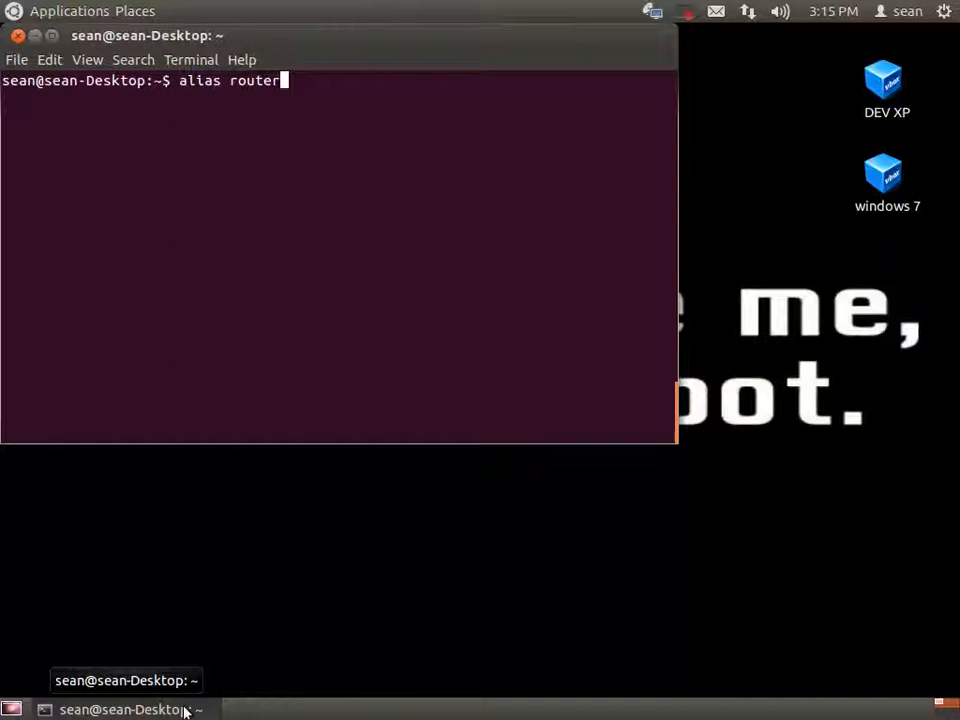
{"action": "type", "text": "='s"}
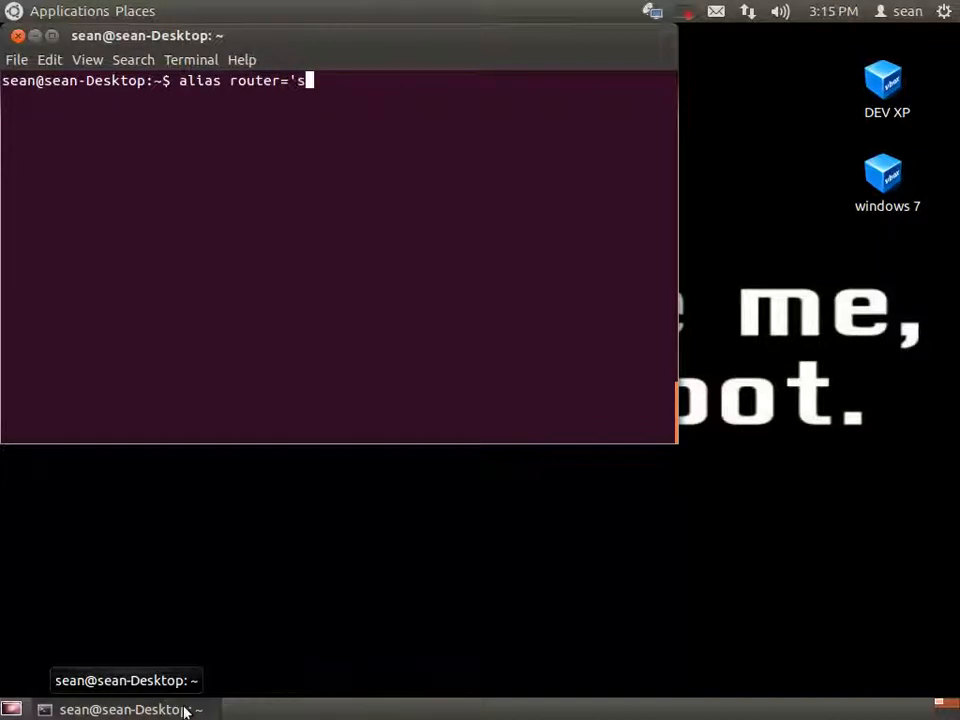
{"action": "type", "text": "sh 192.168.1.1"}
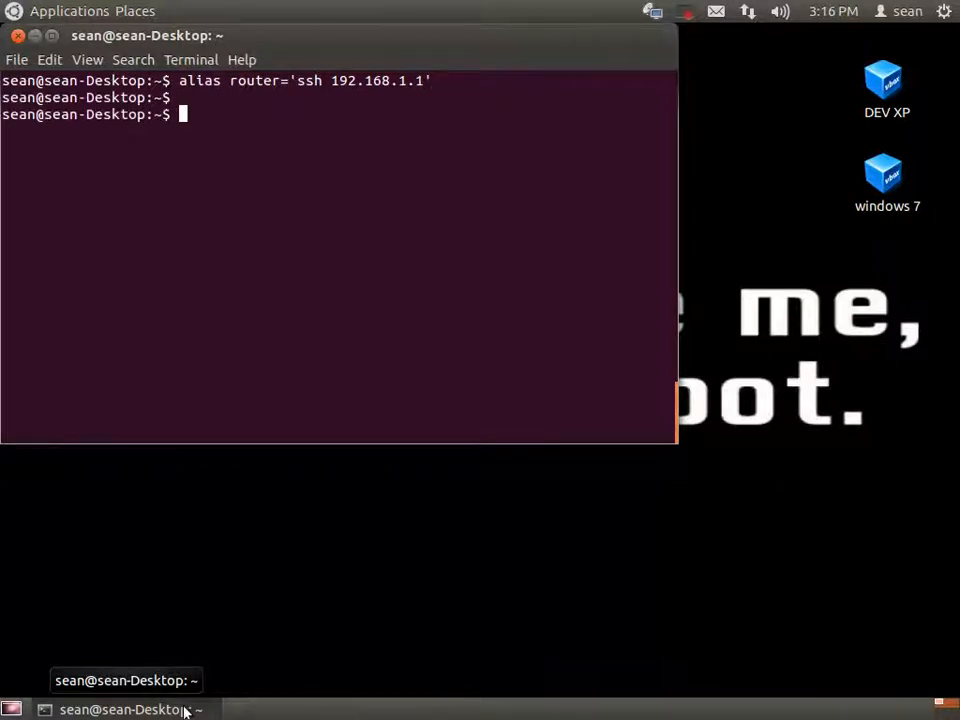
{"action": "type", "text": "router"}
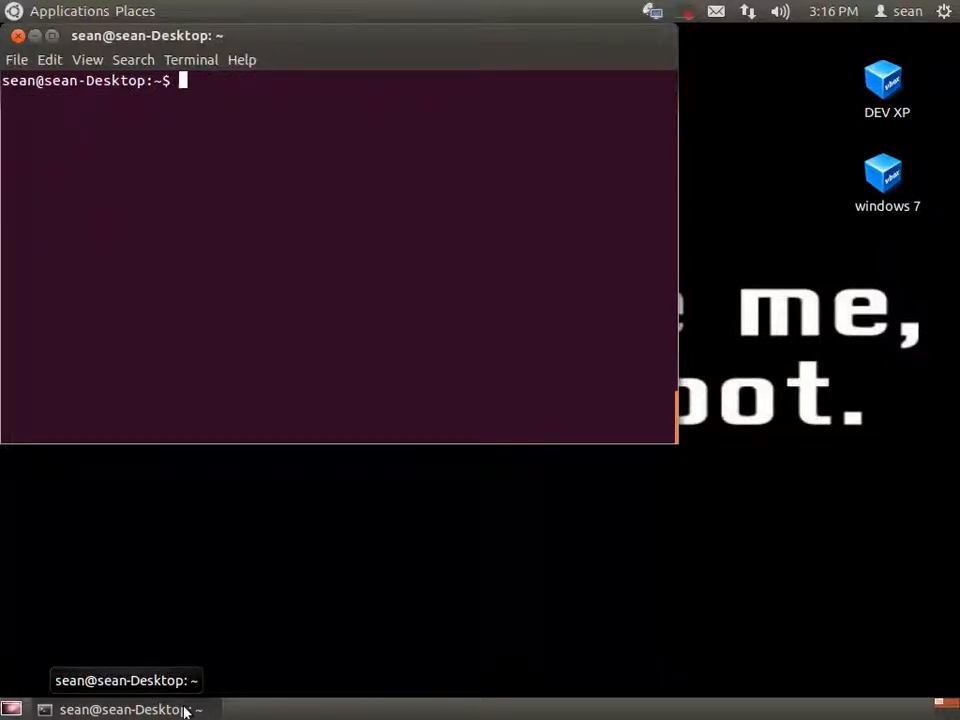
Step: Run firefox, define the alias f='firefox', then run f
{"action": "type", "text": "firefox"}
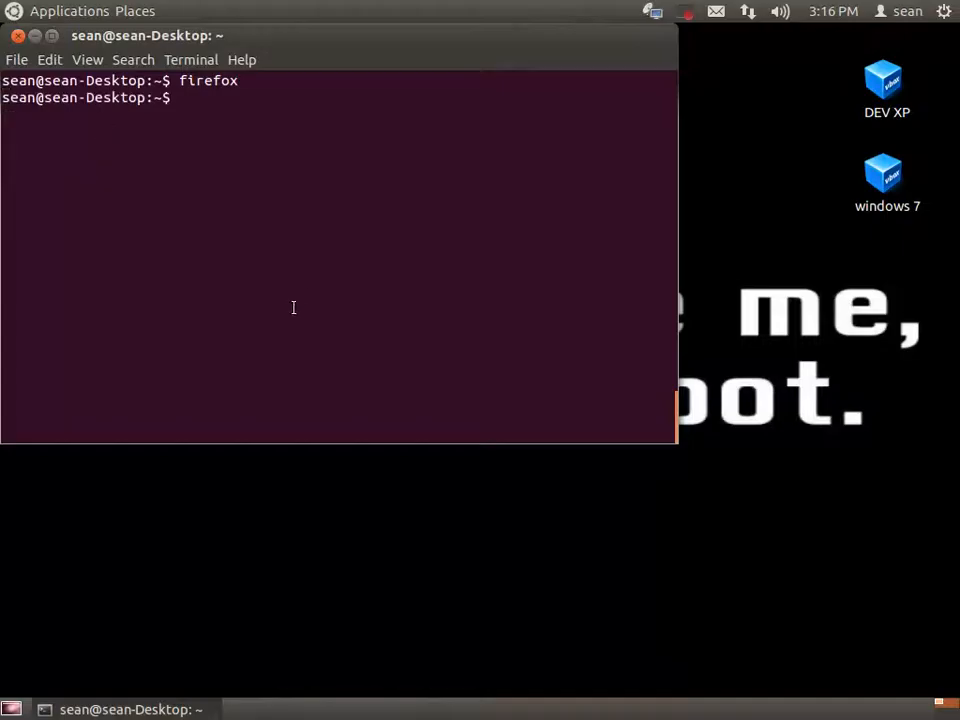
{"action": "type", "text": "alias"}
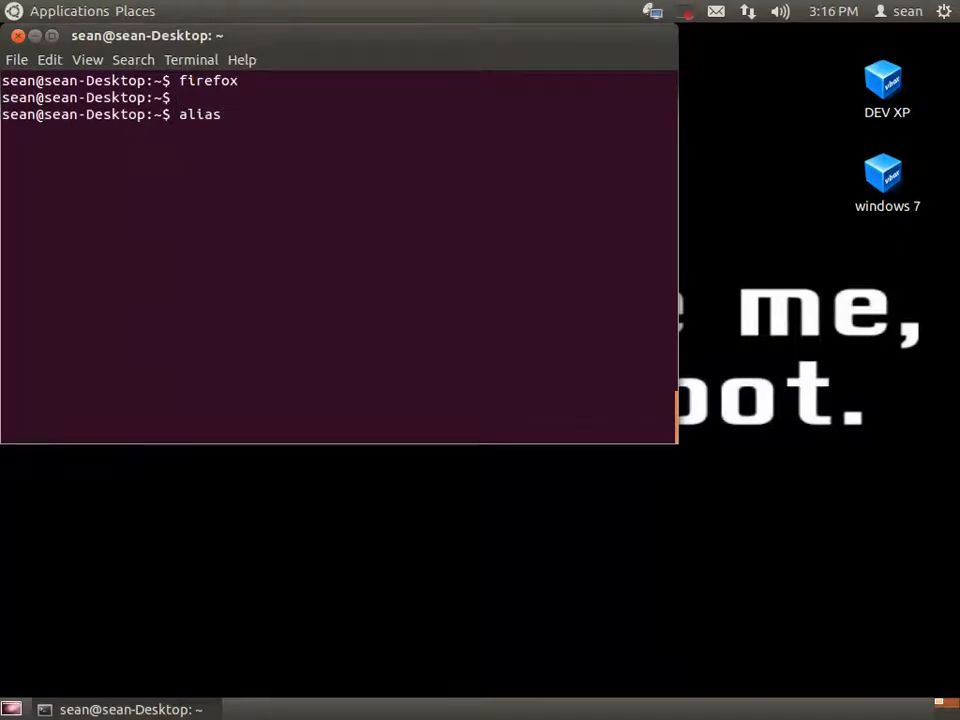
{"action": "type", "text": "f"}
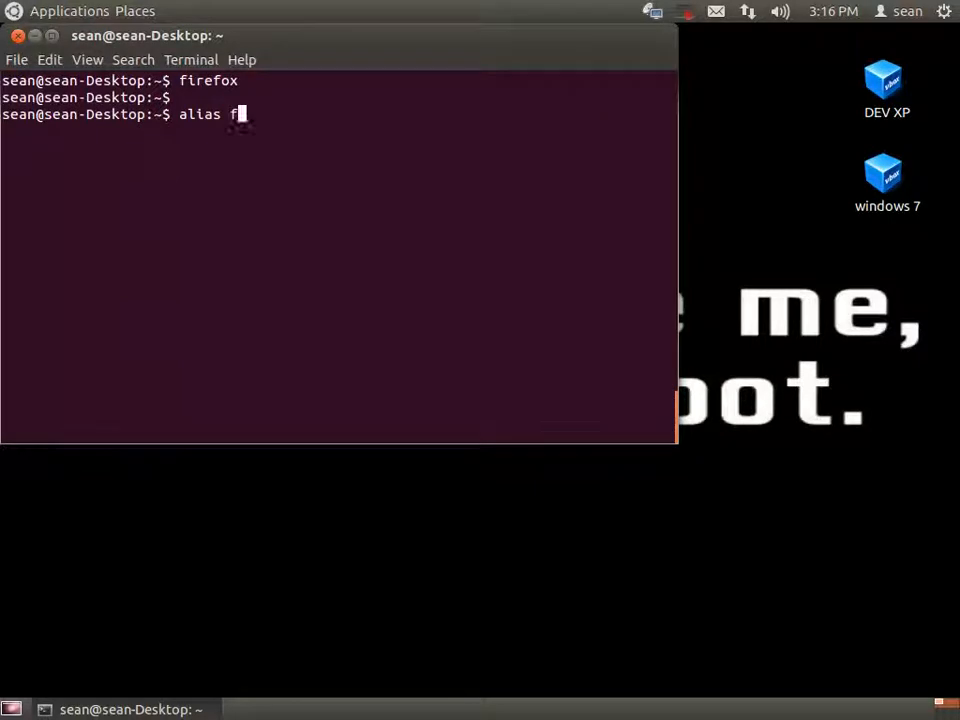
{"action": "type", "text": "='f"}
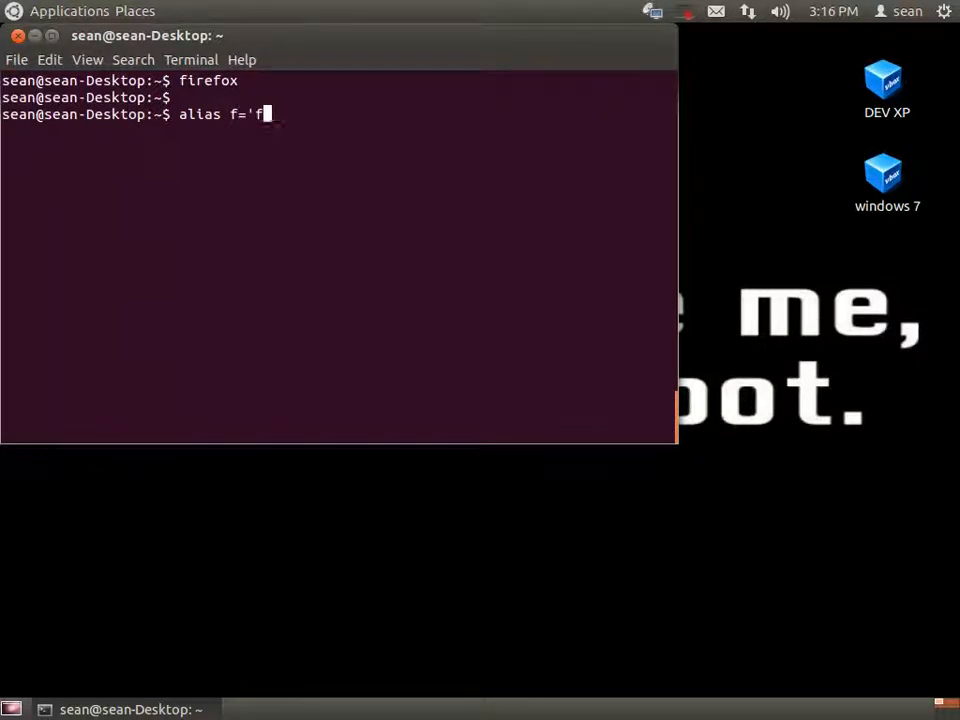
{"action": "type", "text": "irefox'"}
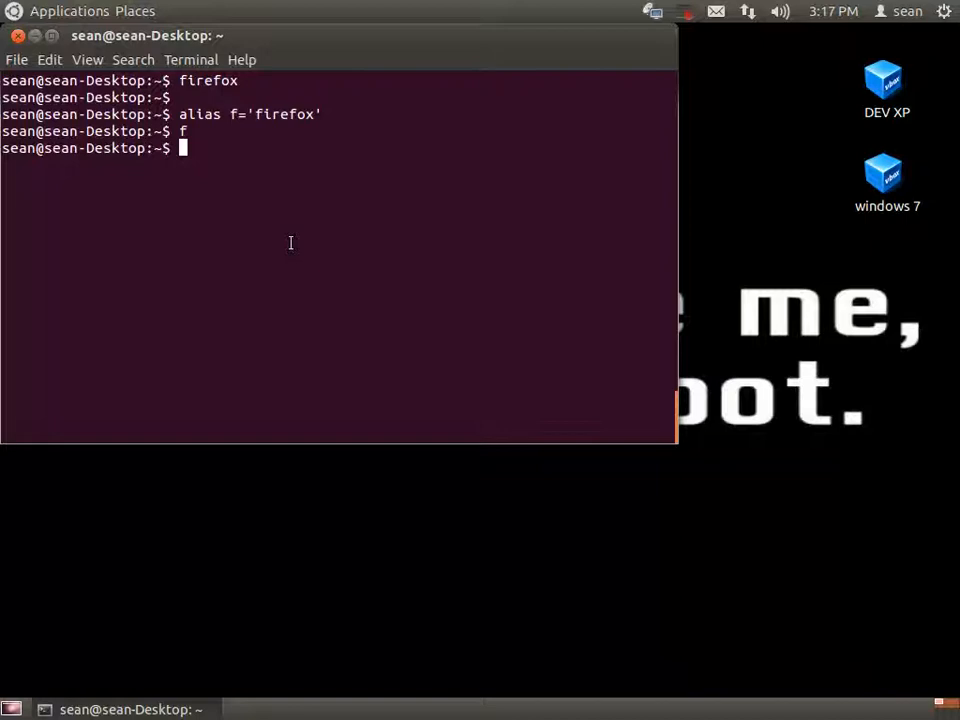
{"action": "type", "text": "g"}
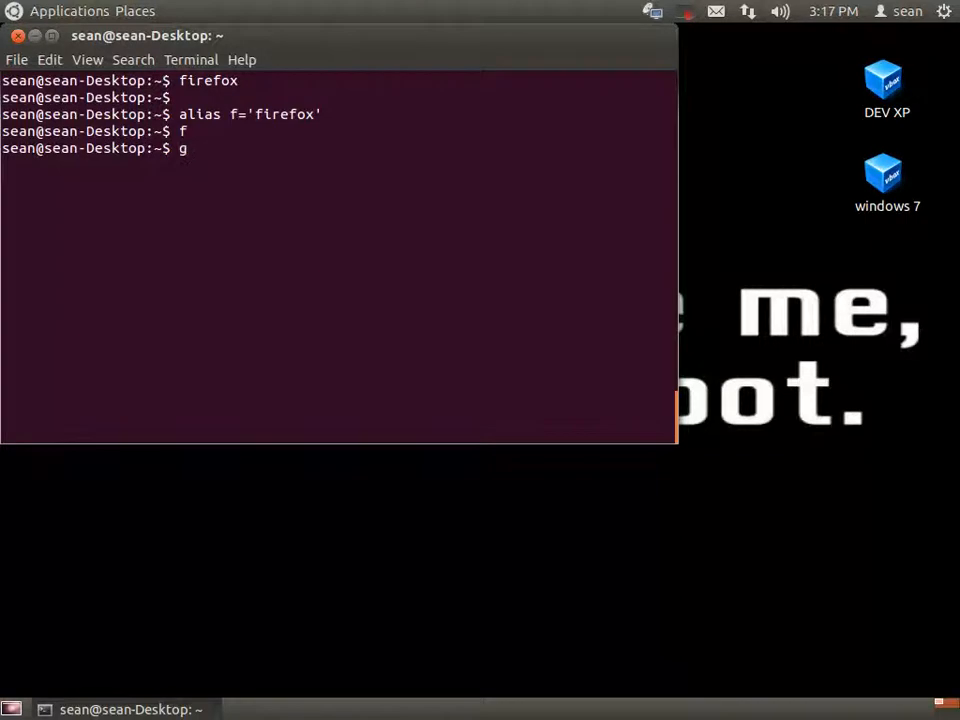
{"action": "type", "text": "lg"}
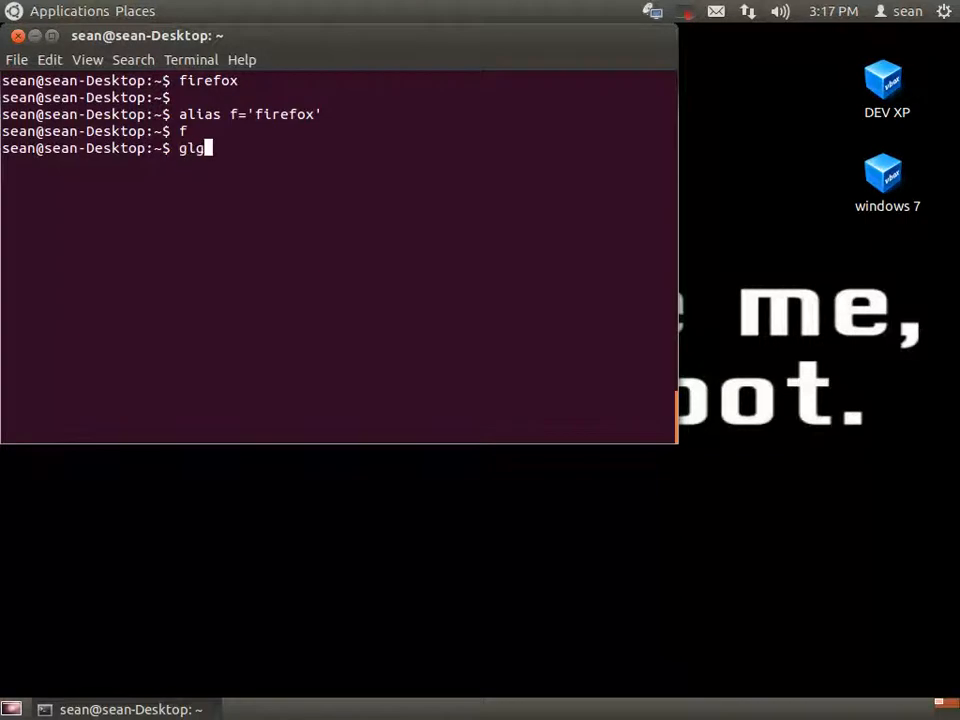
{"action": "type", "text": "f"}
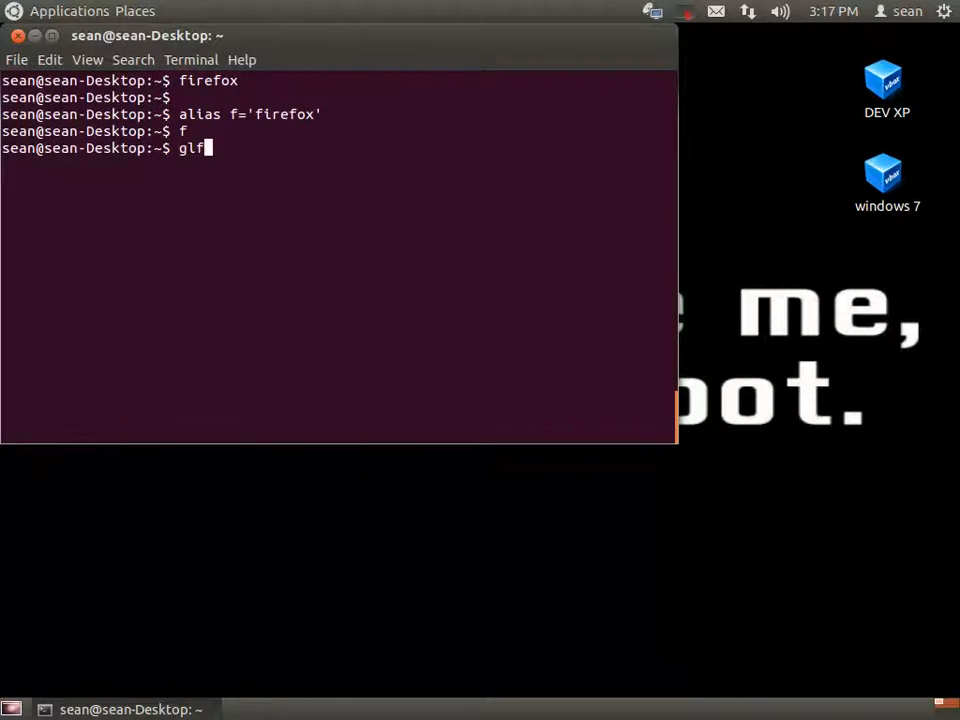
{"action": "key", "text": "BackSpace"}
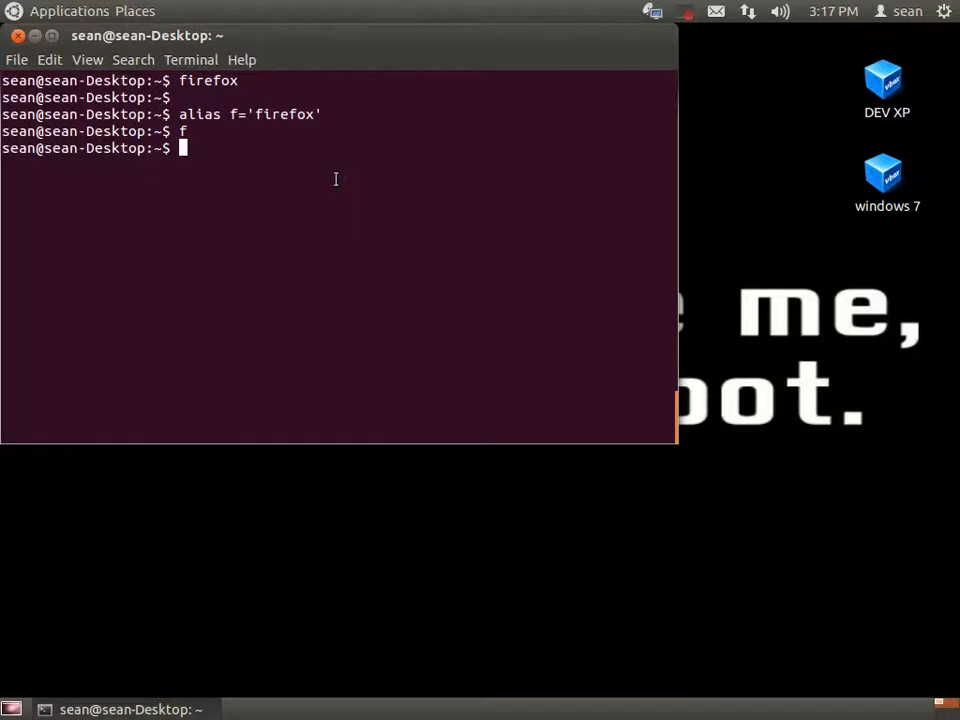
{"action": "type", "text": "www.seanmancini.c"}
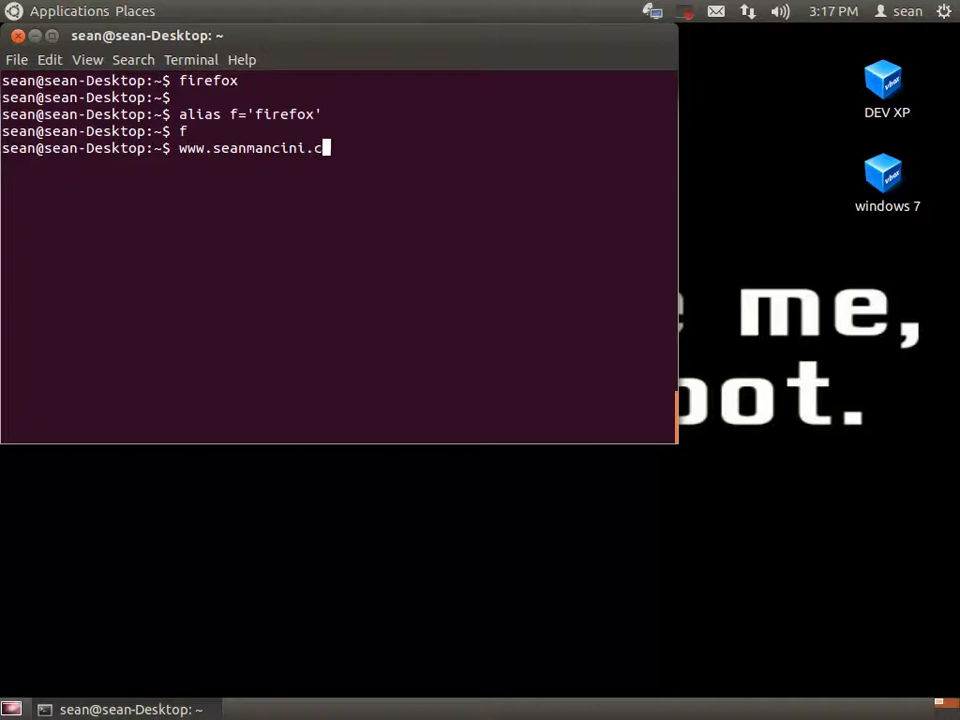
{"action": "type", "text": "om"}
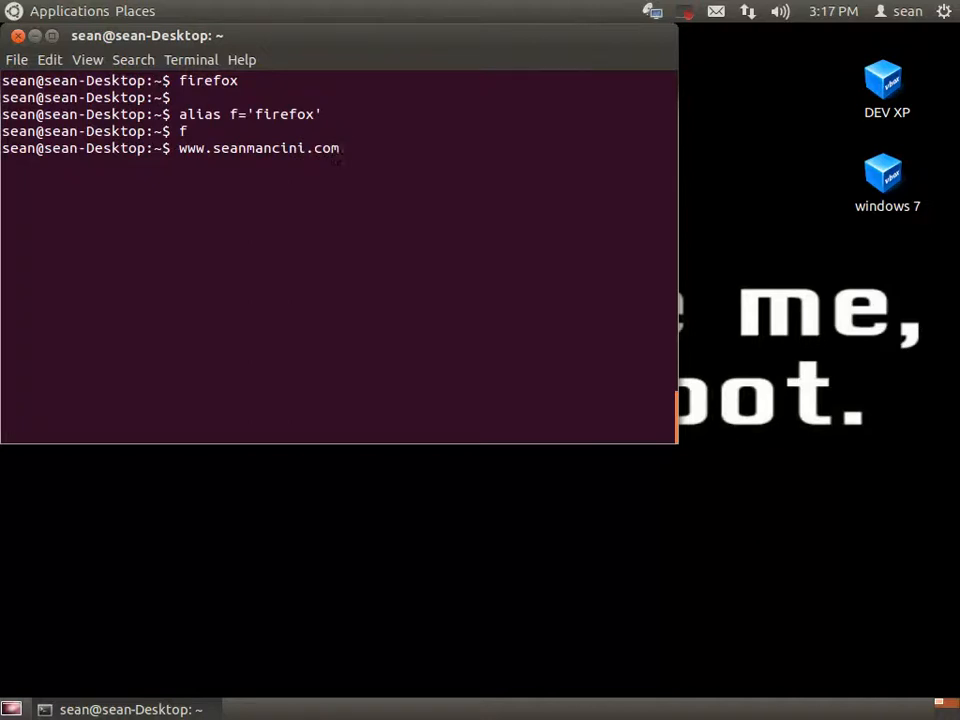